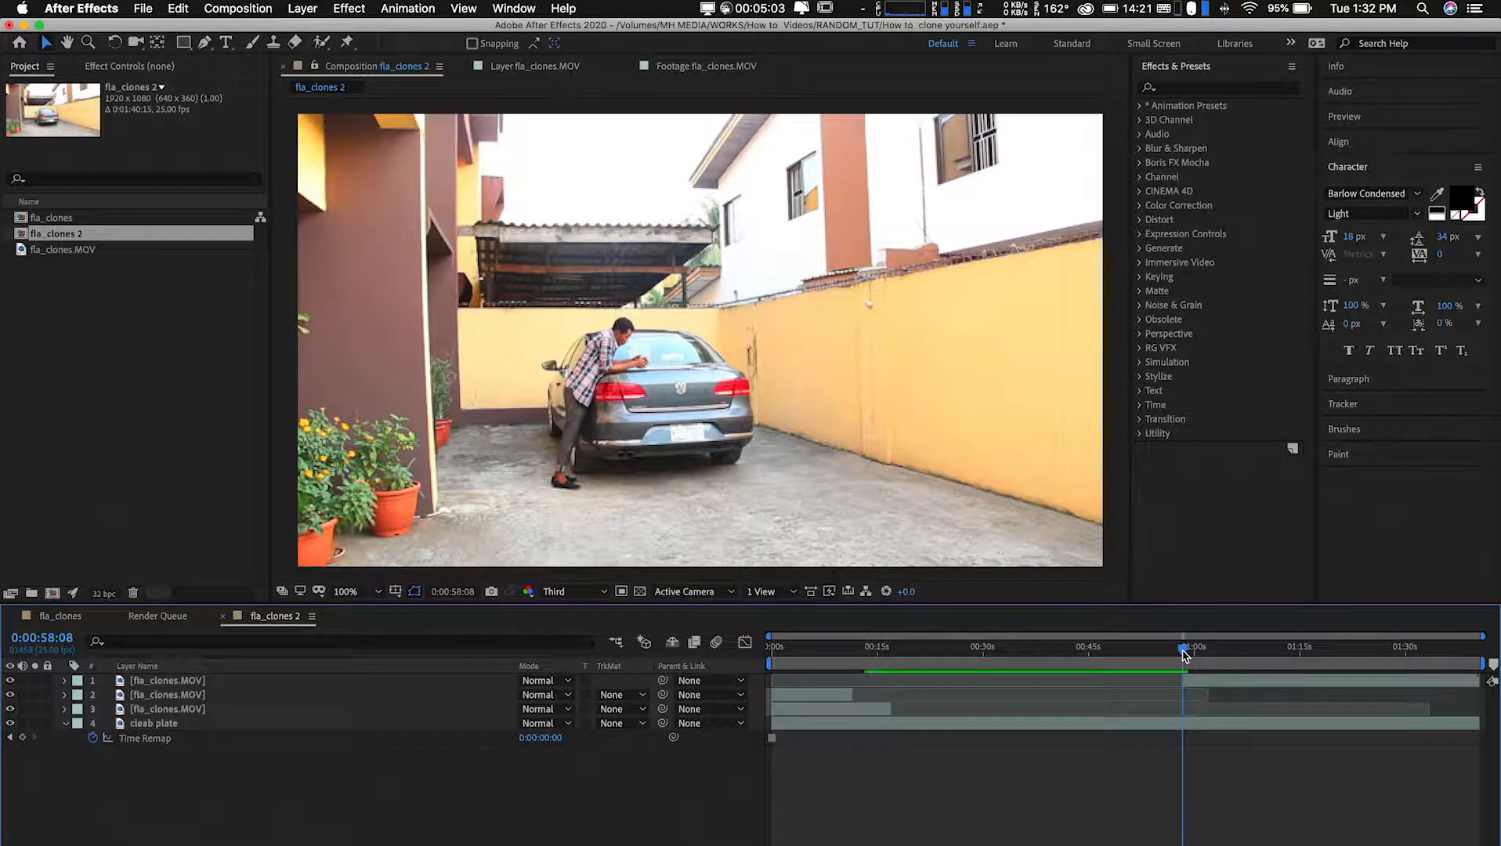
Scrub from about 0:58 to 0:01:14:10 where the man leans on the car, and select the top clip layer.
drag(1185, 658, 1219, 658)
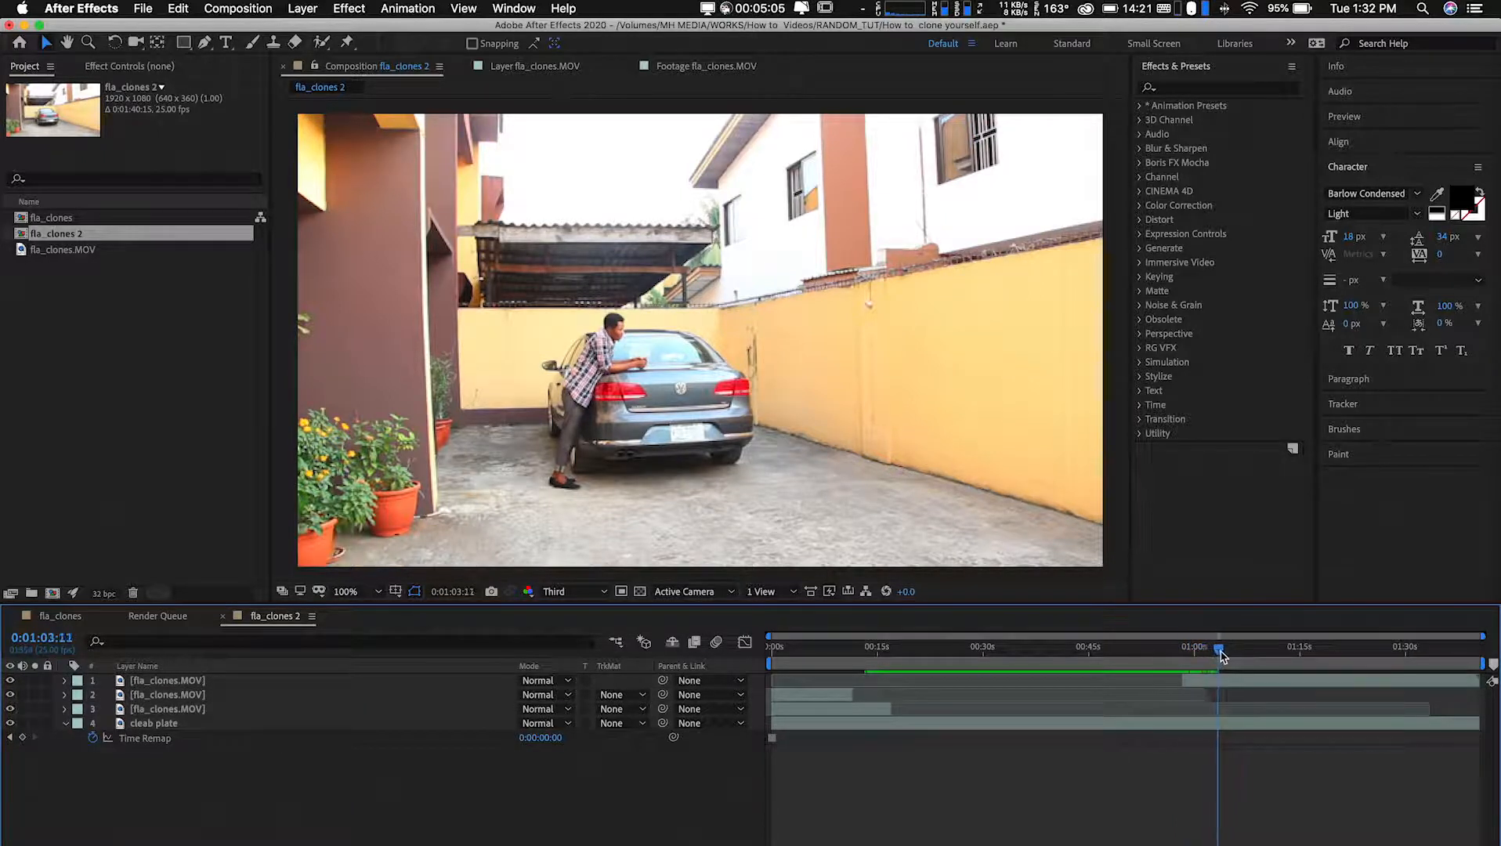
drag(1219, 657, 1243, 657)
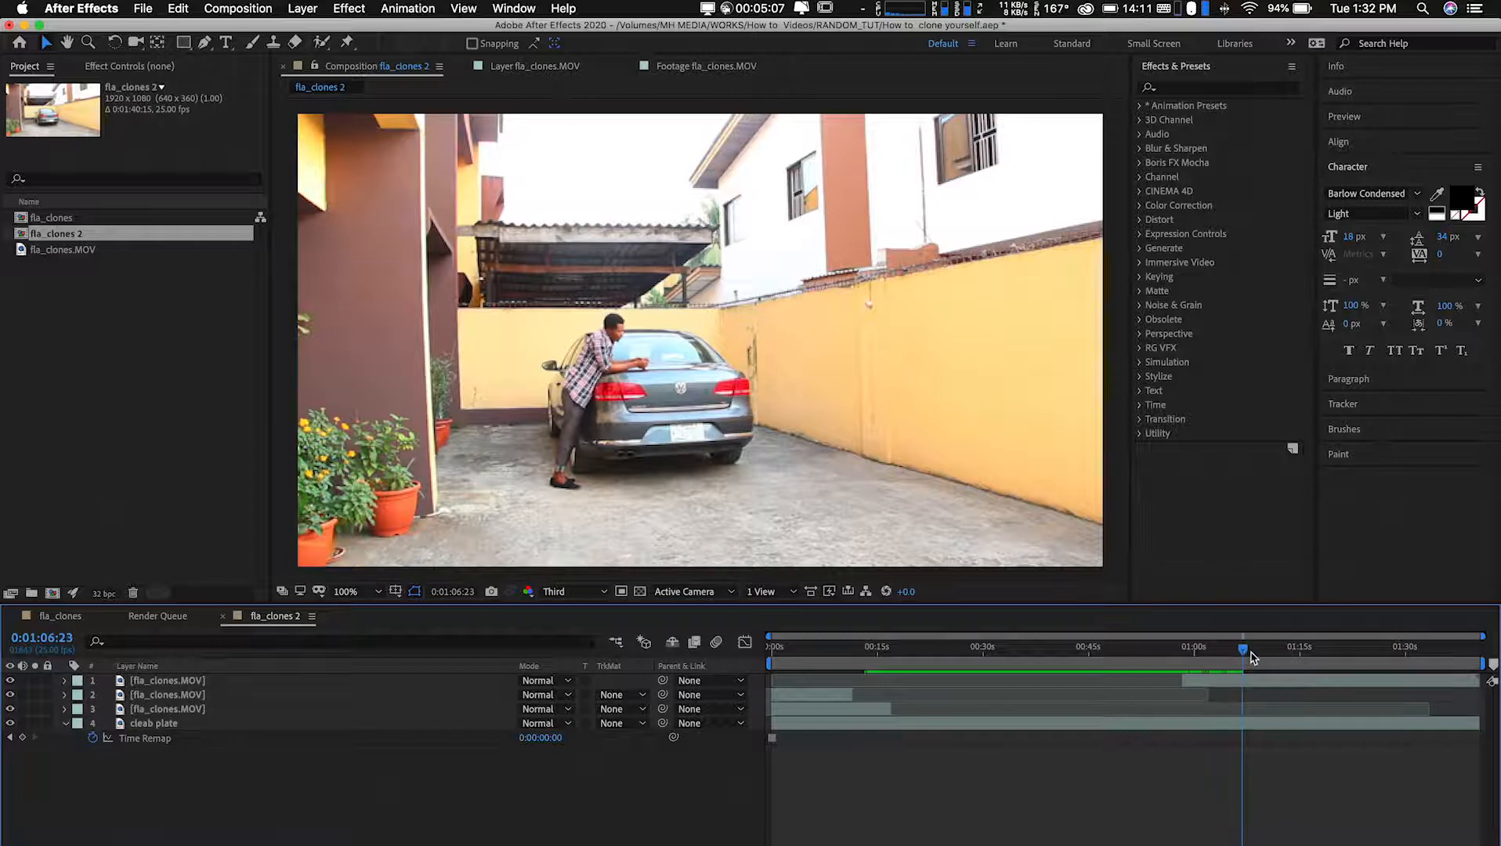
drag(1245, 660, 1297, 660)
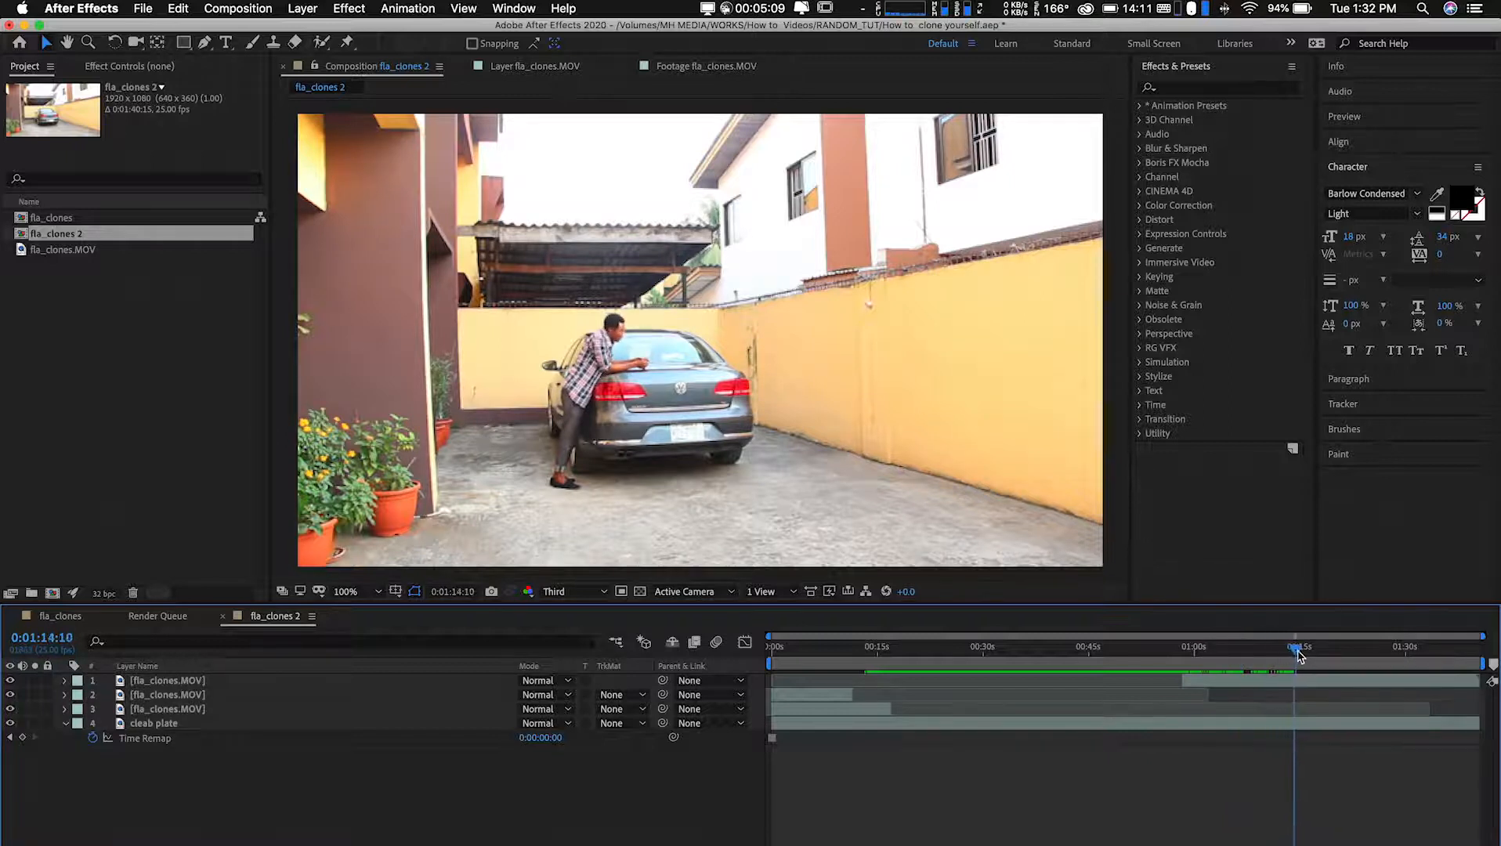
drag(1293, 663, 1304, 664)
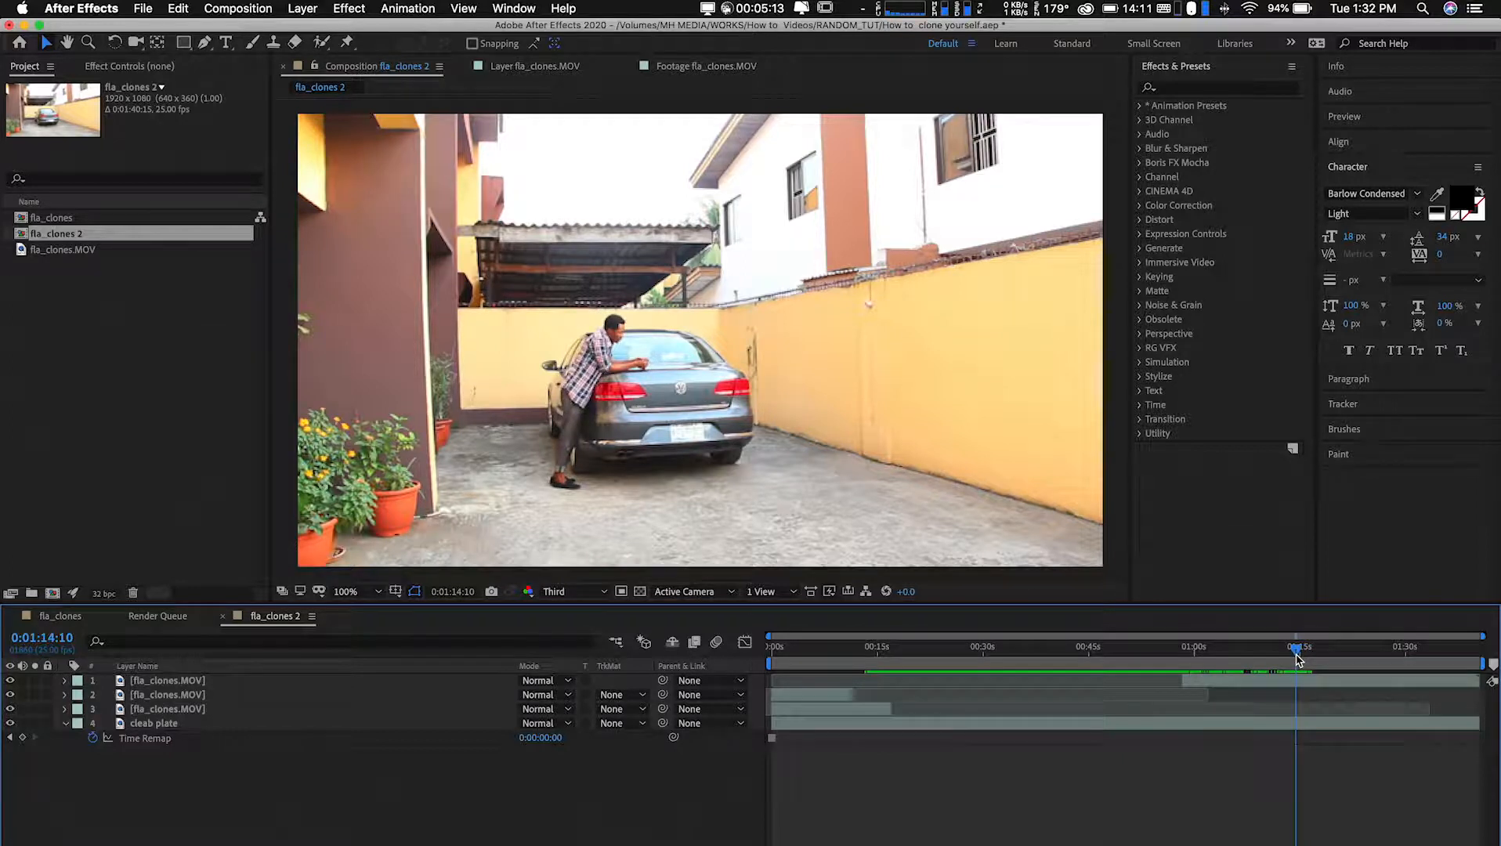
click(167, 679)
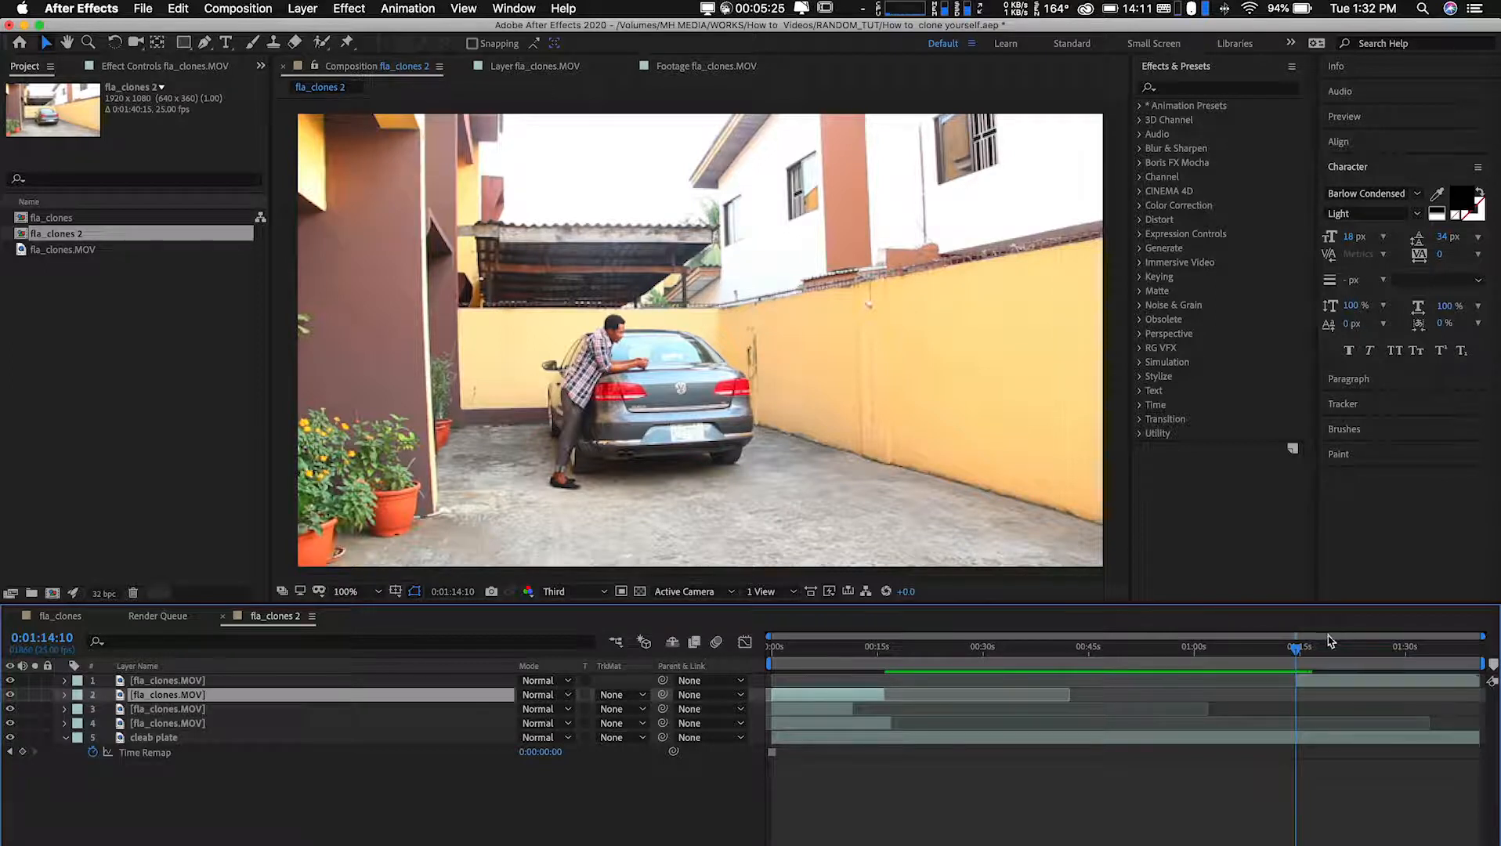
Scrub the newly split clip forward to 0:01:21:10 where the man stands by the plants.
drag(1290, 648, 1307, 648)
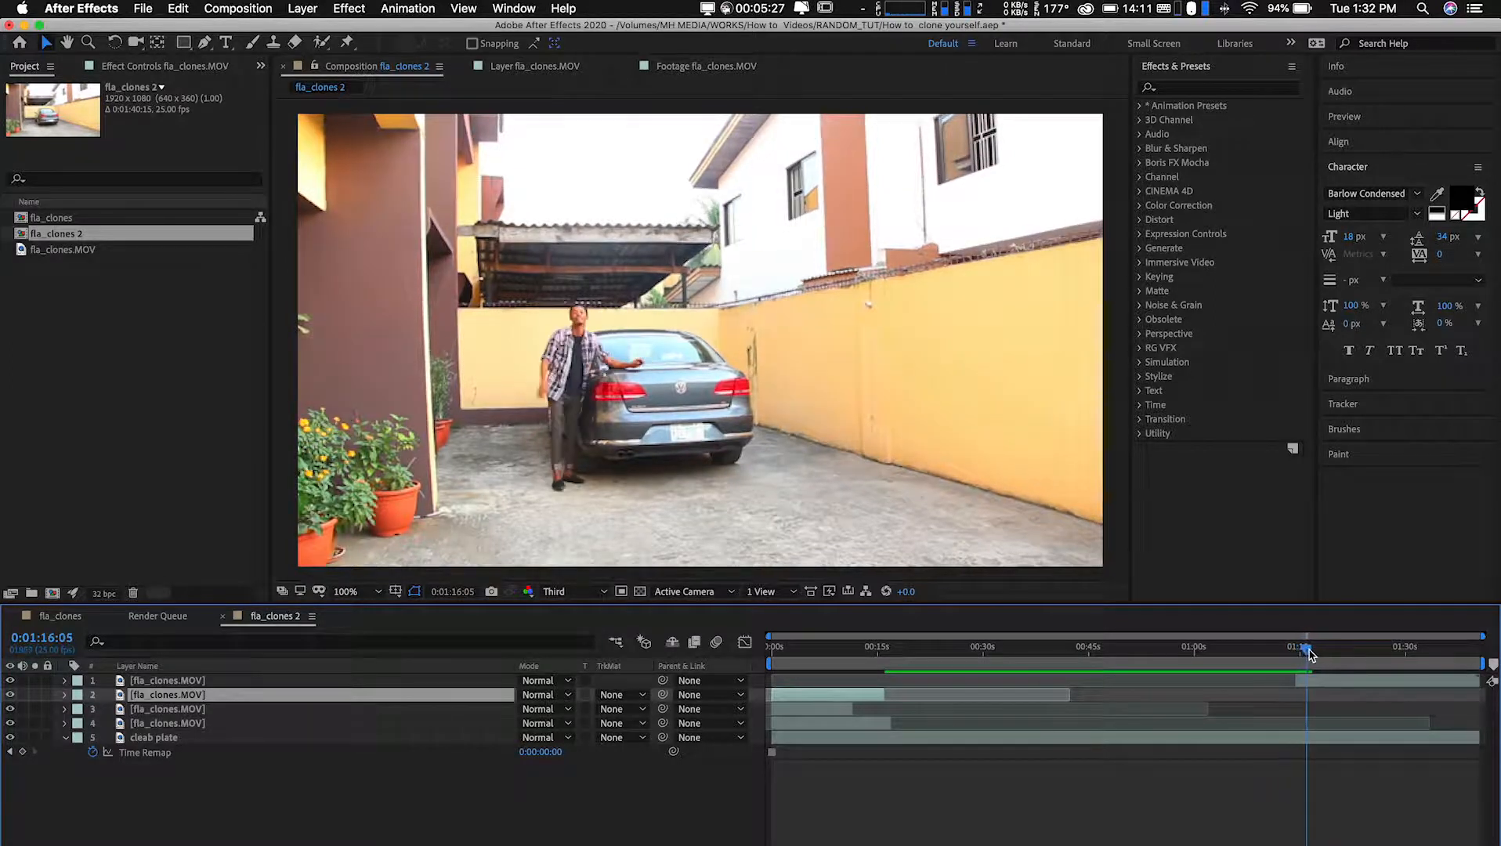
drag(1305, 664, 1350, 664)
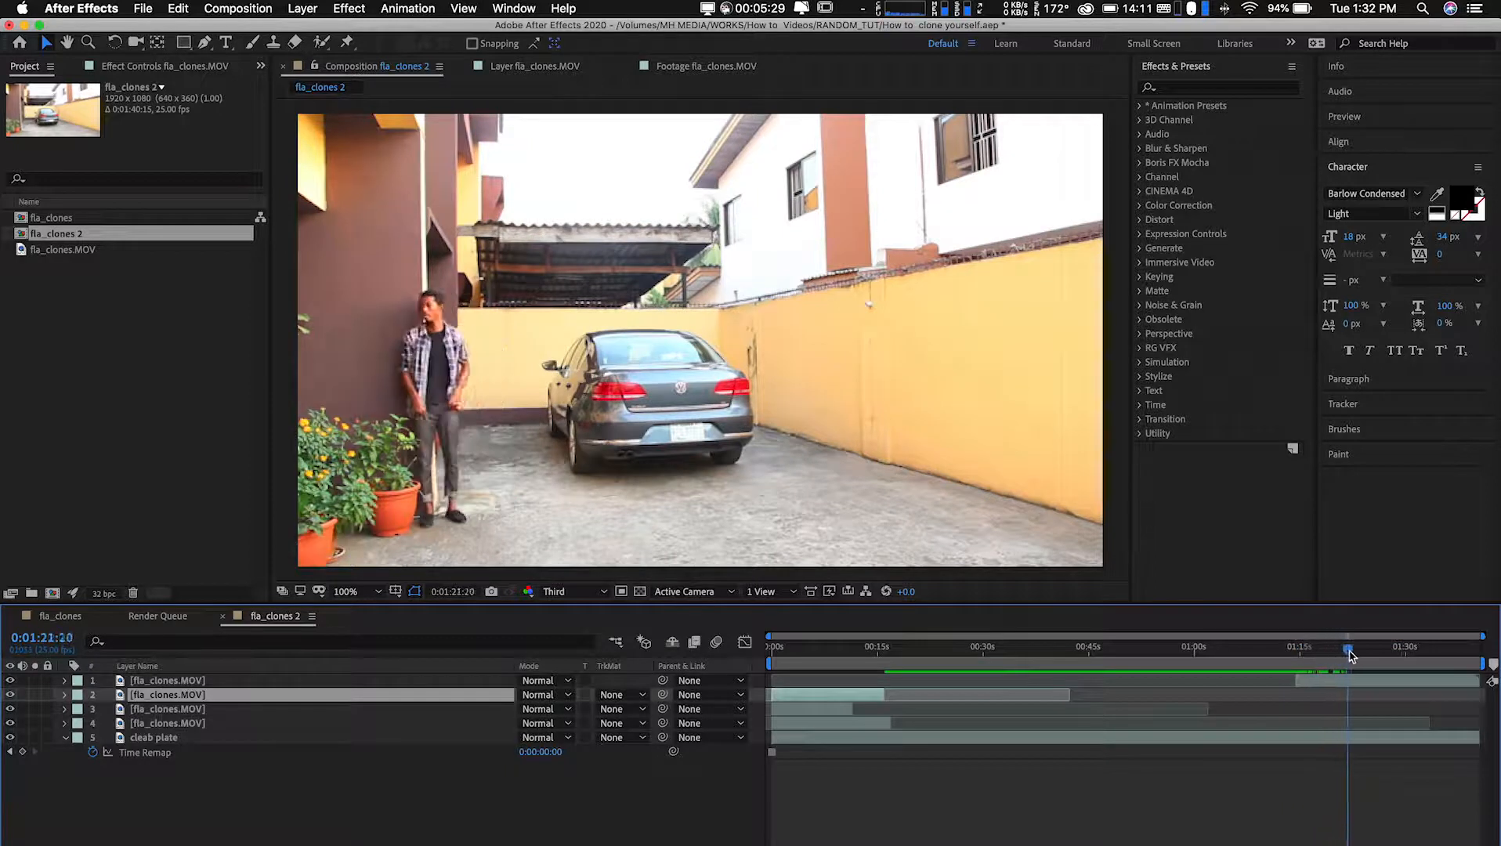
drag(1351, 654, 1377, 653)
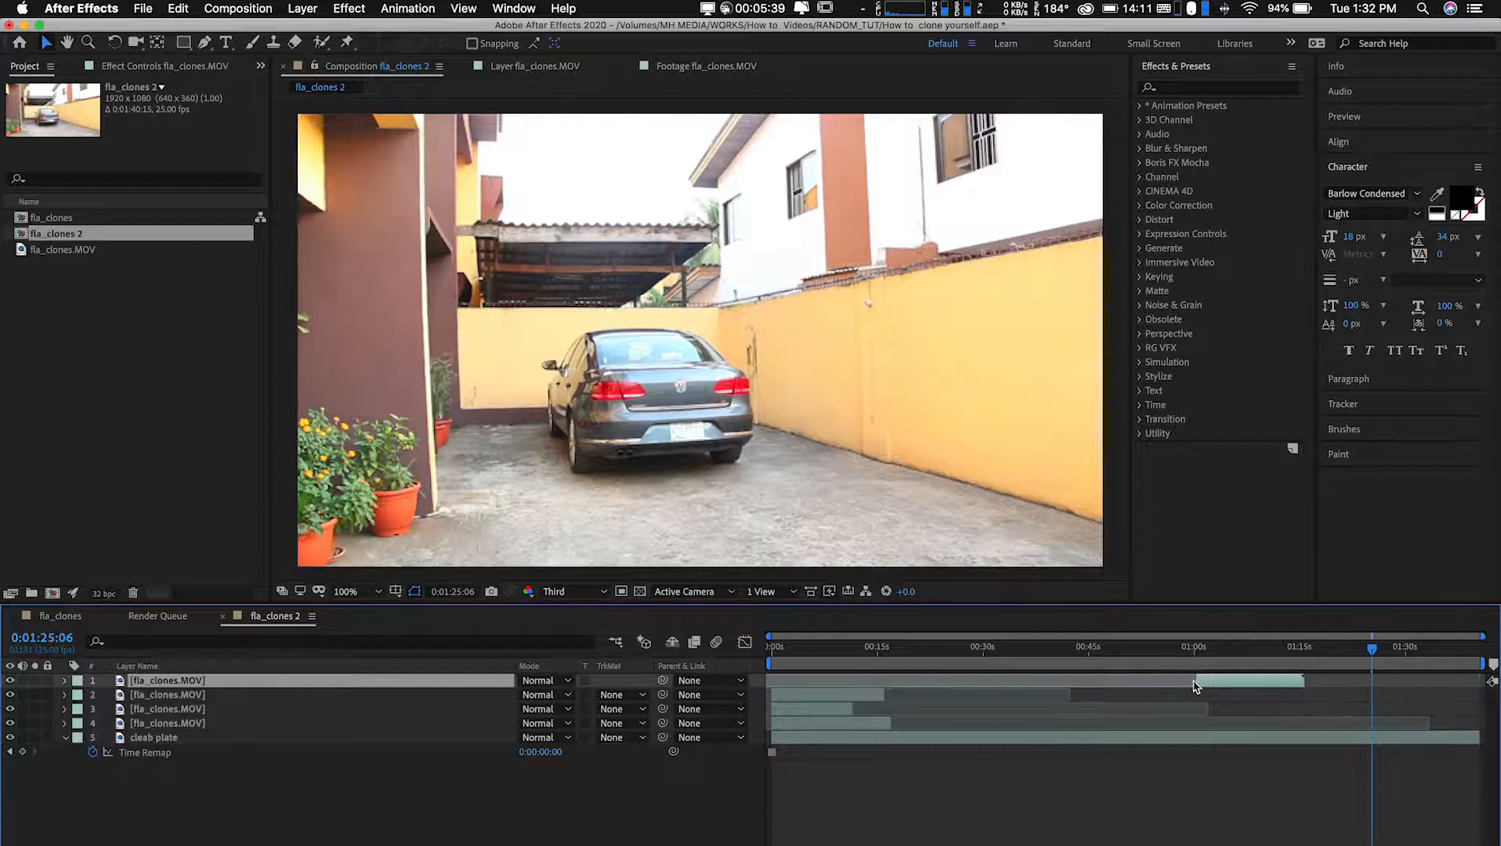
Drag the top clip's bar to start at 0:00 and check it at 0:00:11:08.
drag(1196, 681, 824, 681)
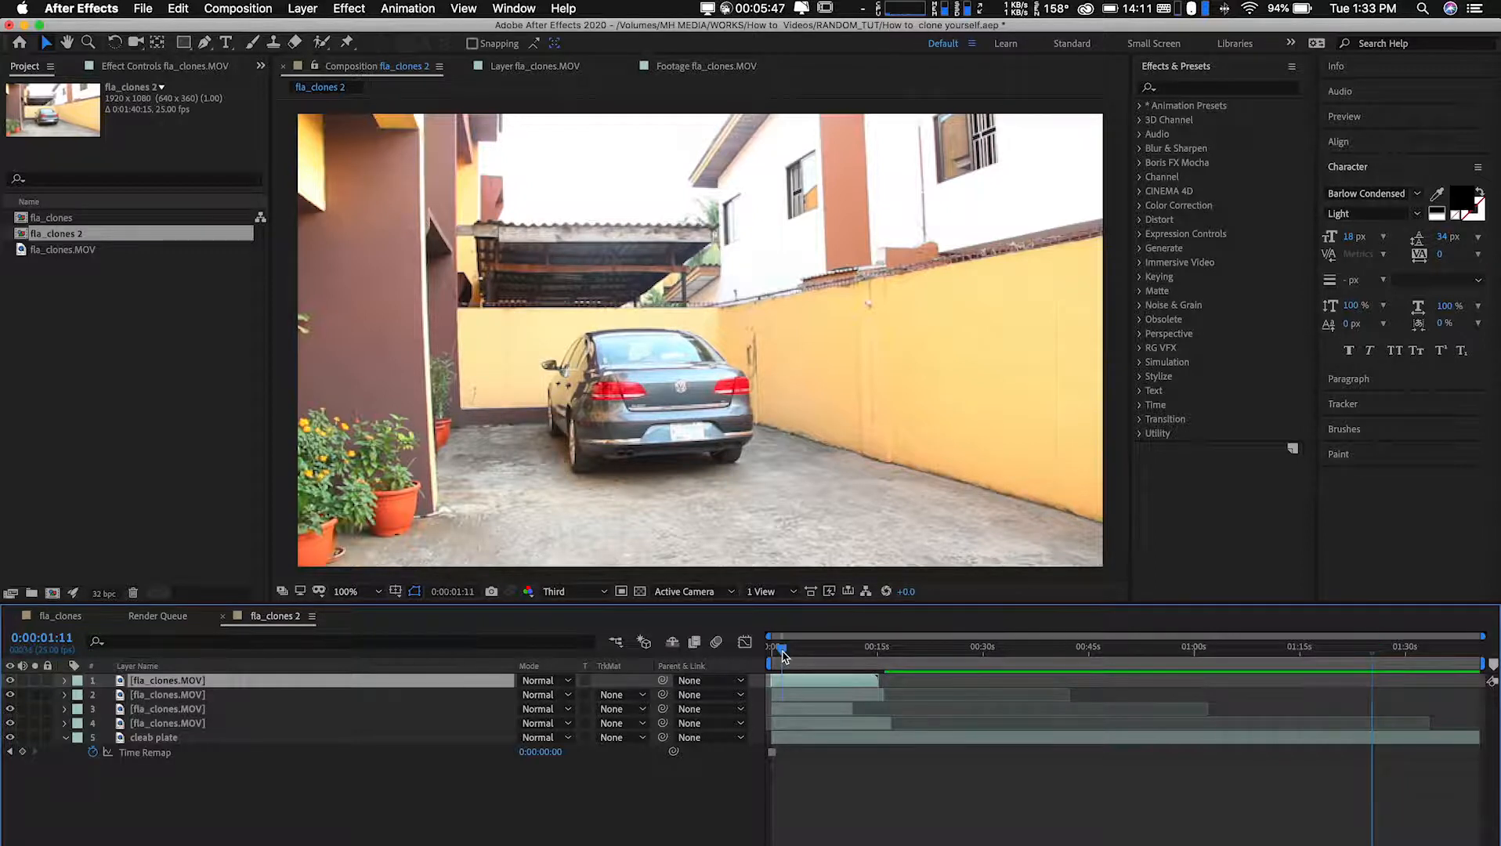
drag(773, 647, 842, 647)
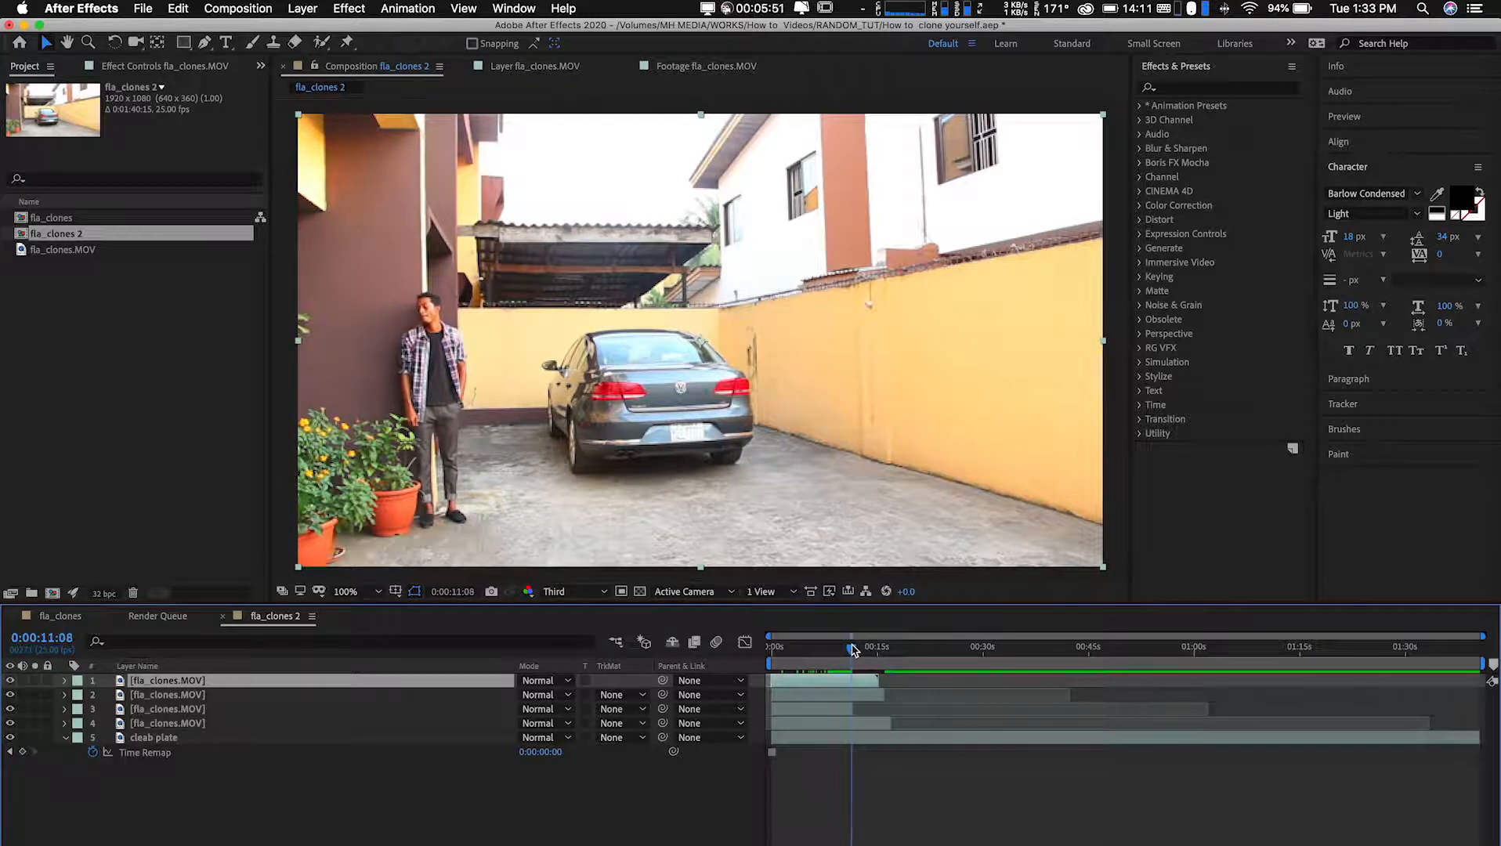
mouse_move(851, 651)
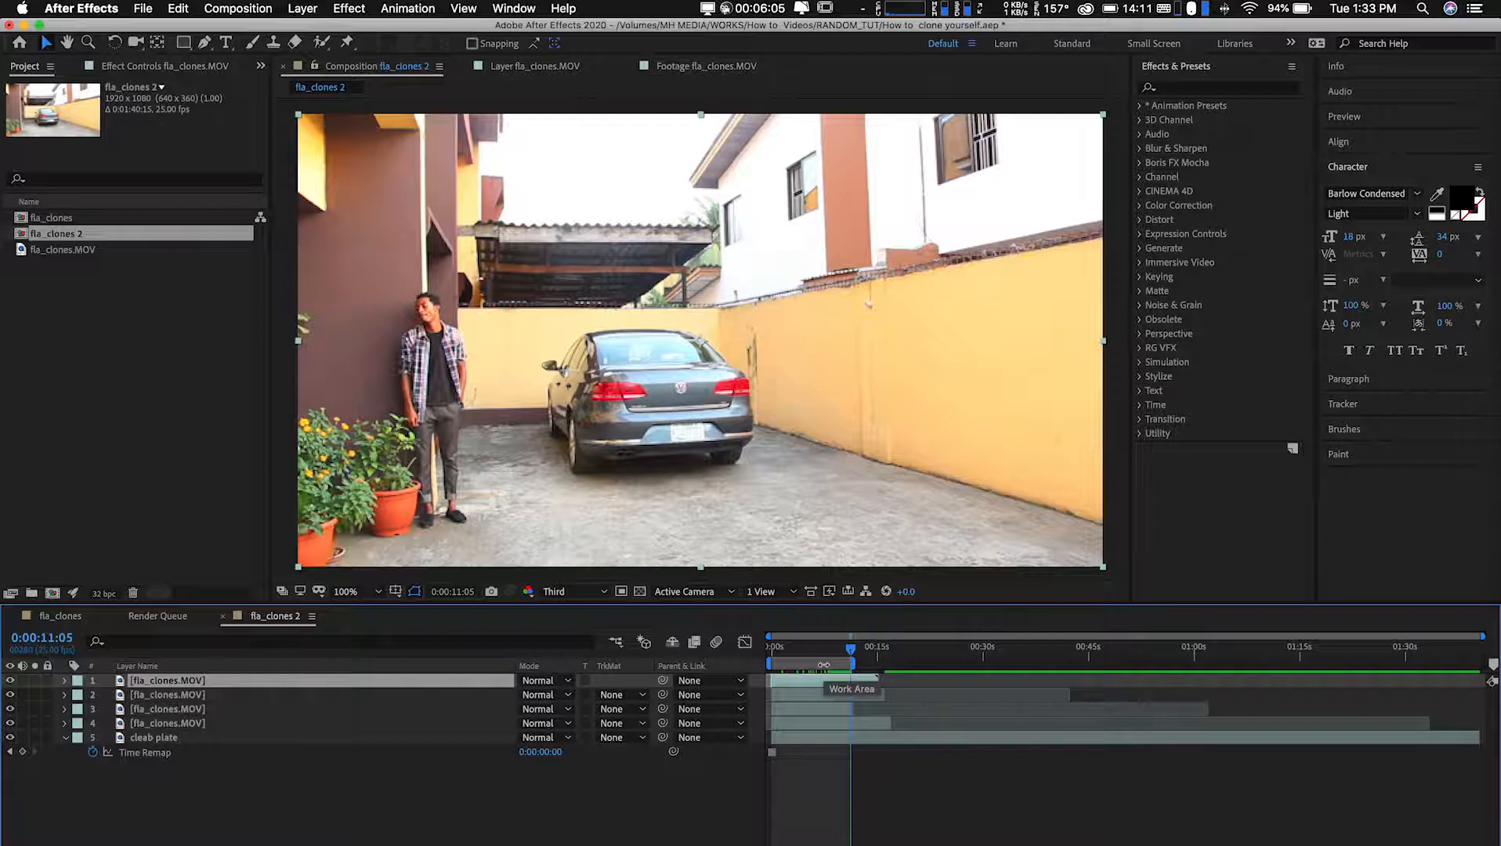
Right-click the work area bar ending at 0:00:11:05 to show its options.
right_click(825, 670)
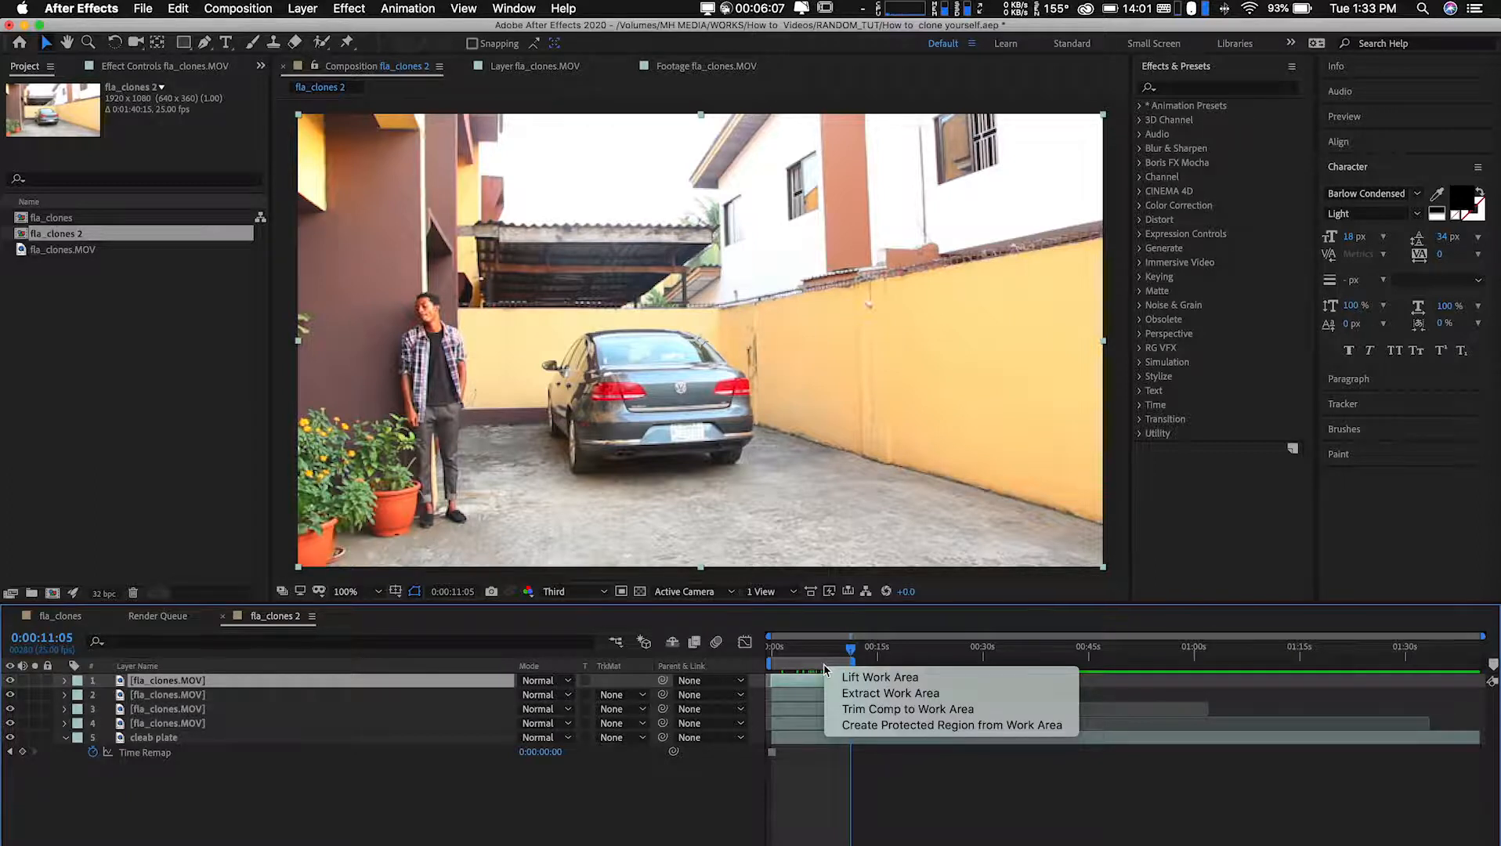